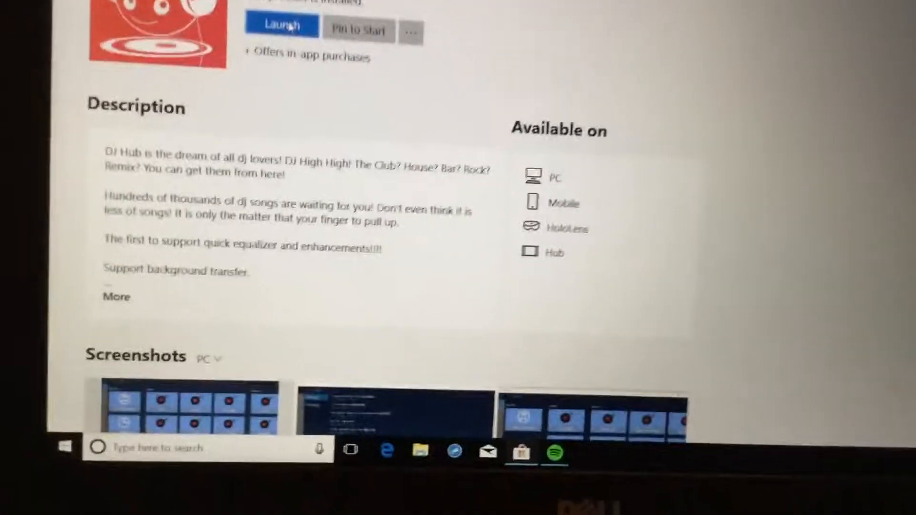
Launch DJ Hub from its Microsoft Store page
click(281, 25)
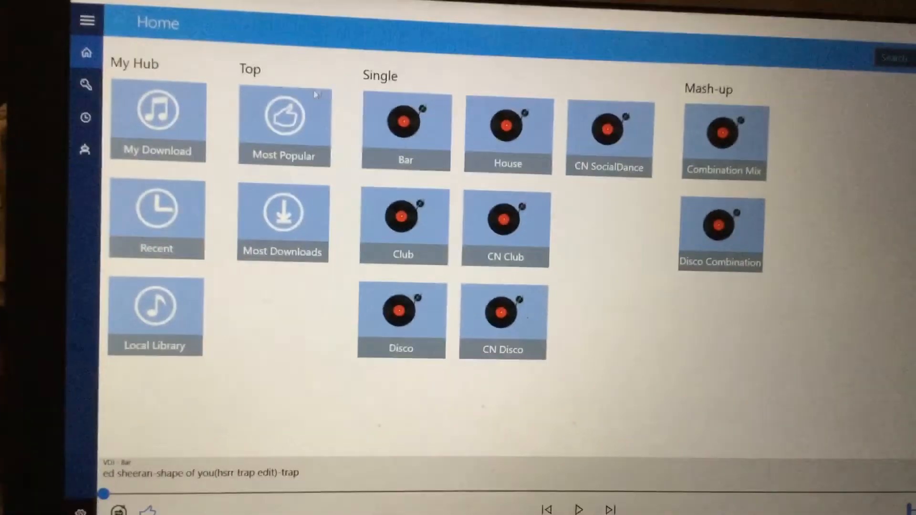
Open the My Download collection of remixed tracks
click(284, 122)
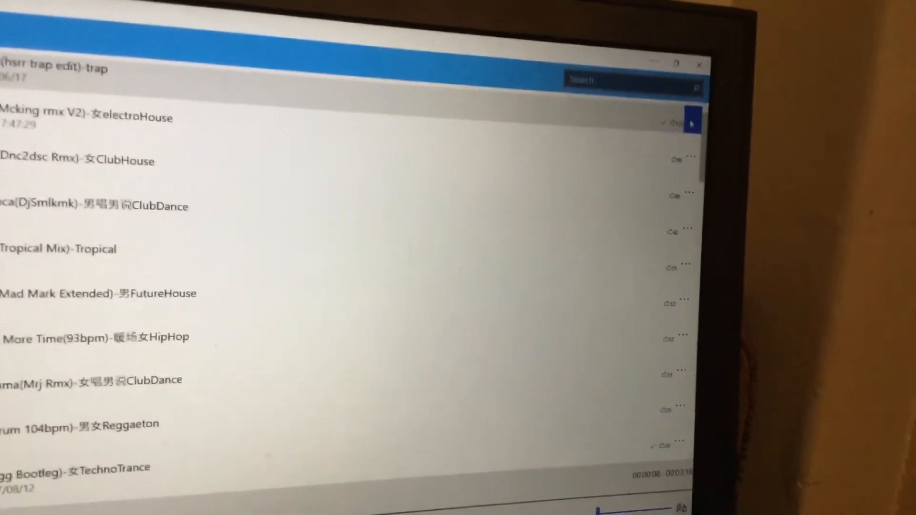
Choose Sync > Save as... for the Ed Sheeran Shape of You trap edit
click(692, 122)
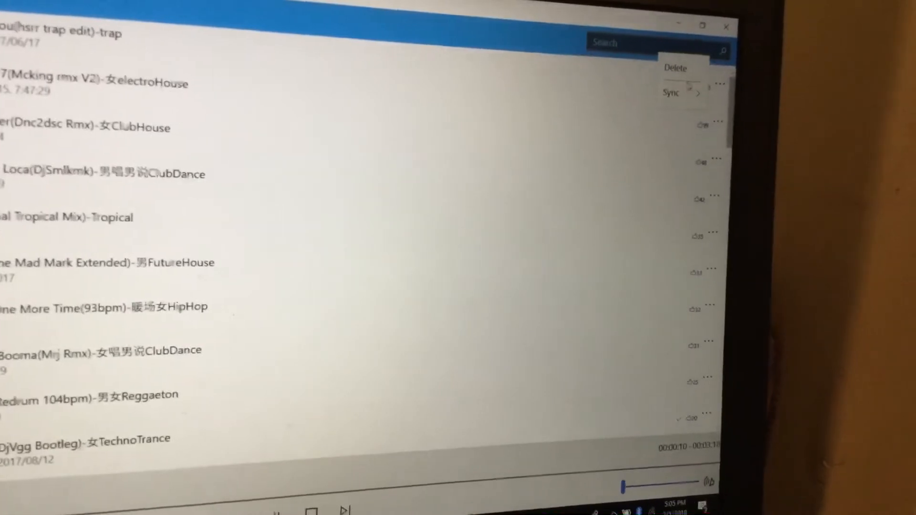
click(672, 93)
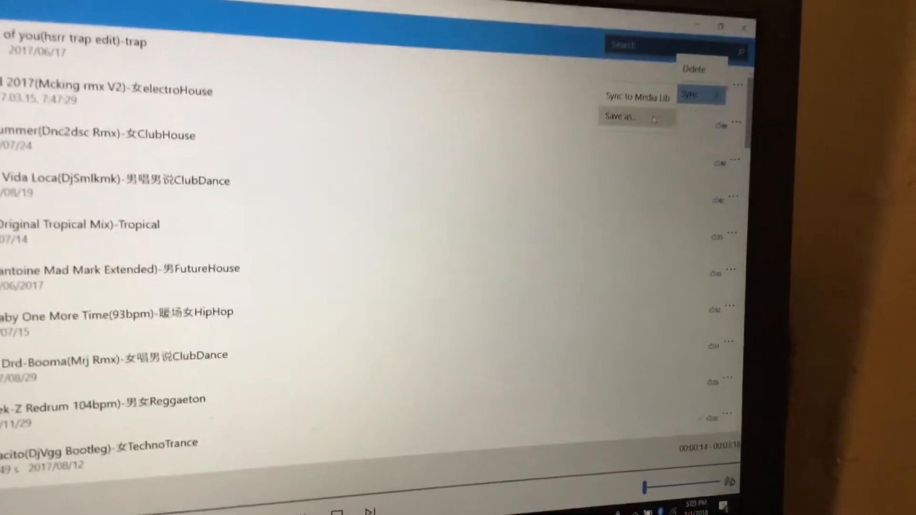
click(621, 117)
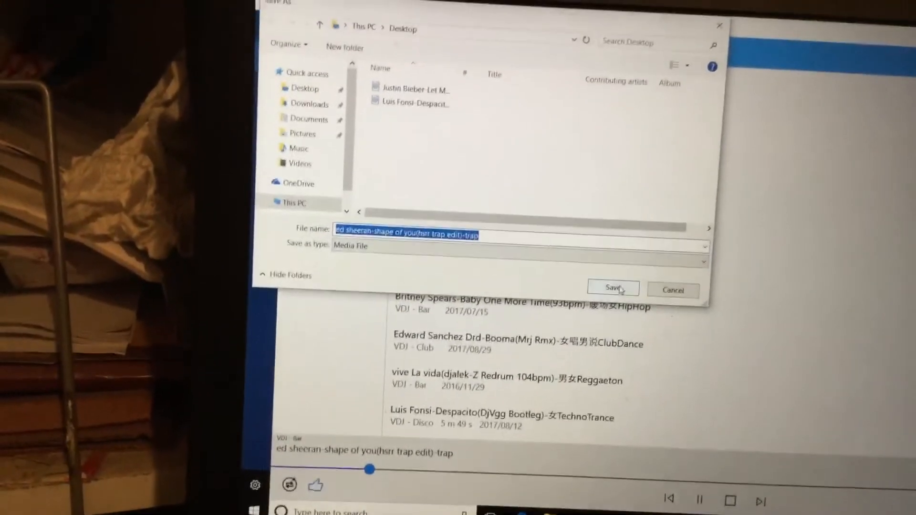
Save the Shape of You trap edit to the Desktop
click(612, 288)
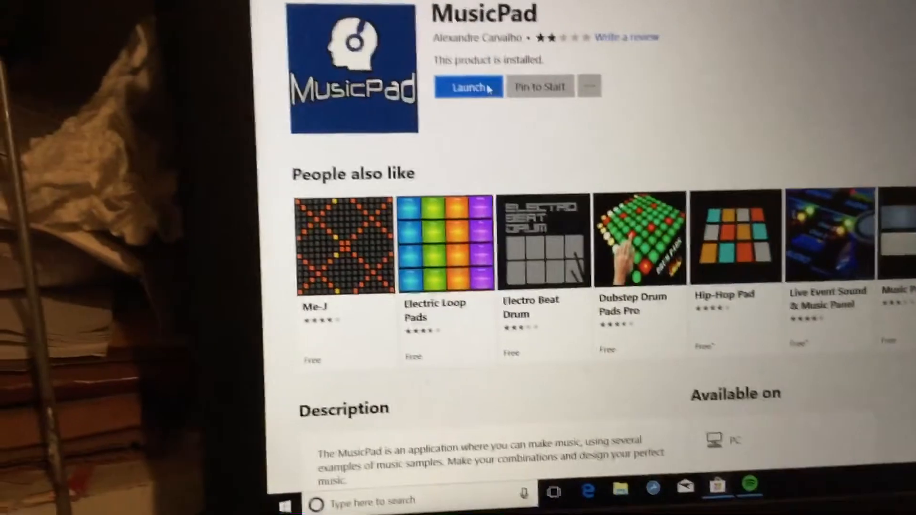
Launch MusicPad and pick the Let Me Love You trap edit file
click(468, 87)
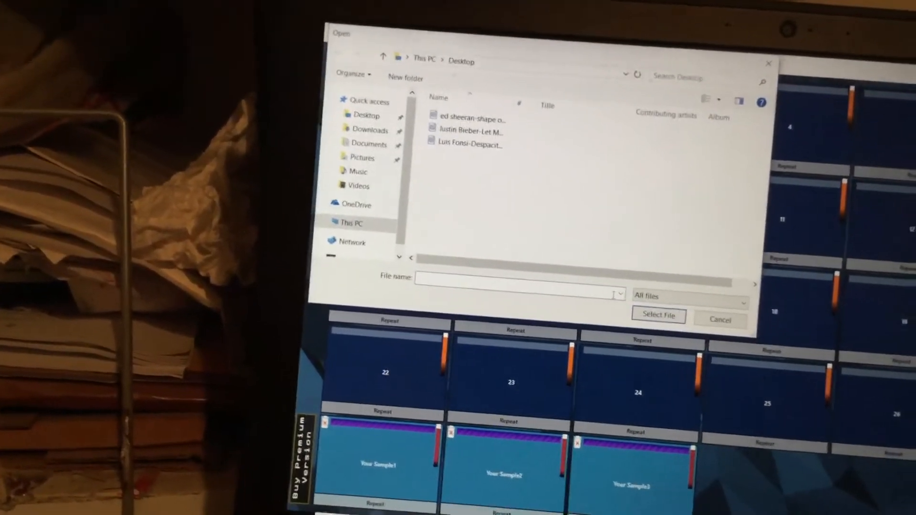
click(471, 132)
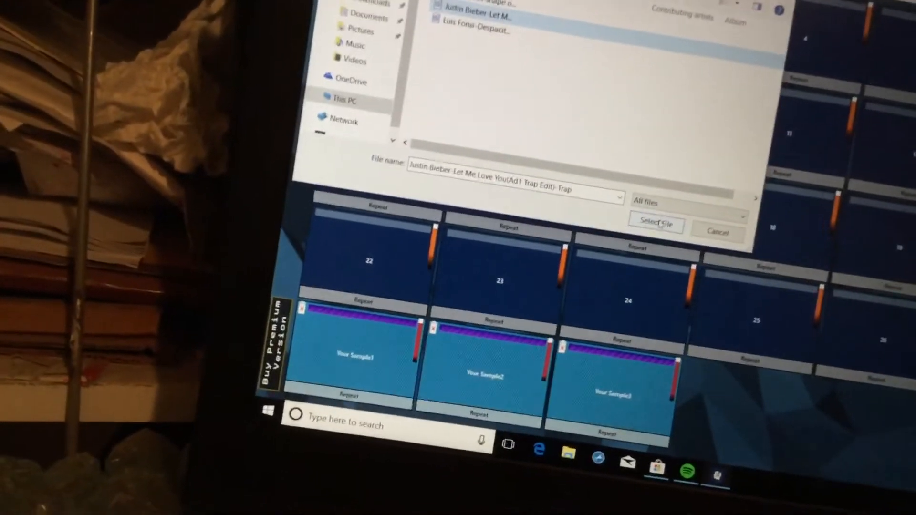